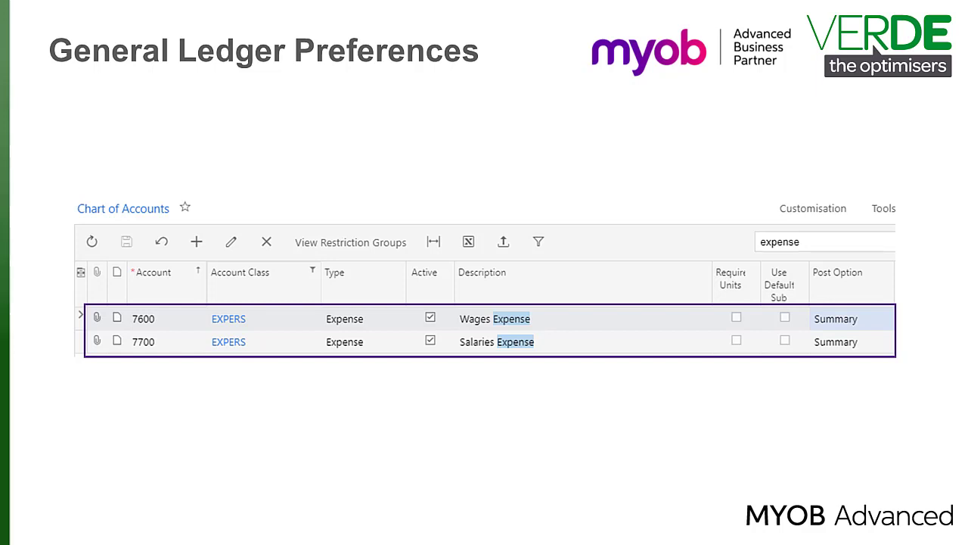
- View journal batch 000016 from the Journal Transactions list
click(136, 148)
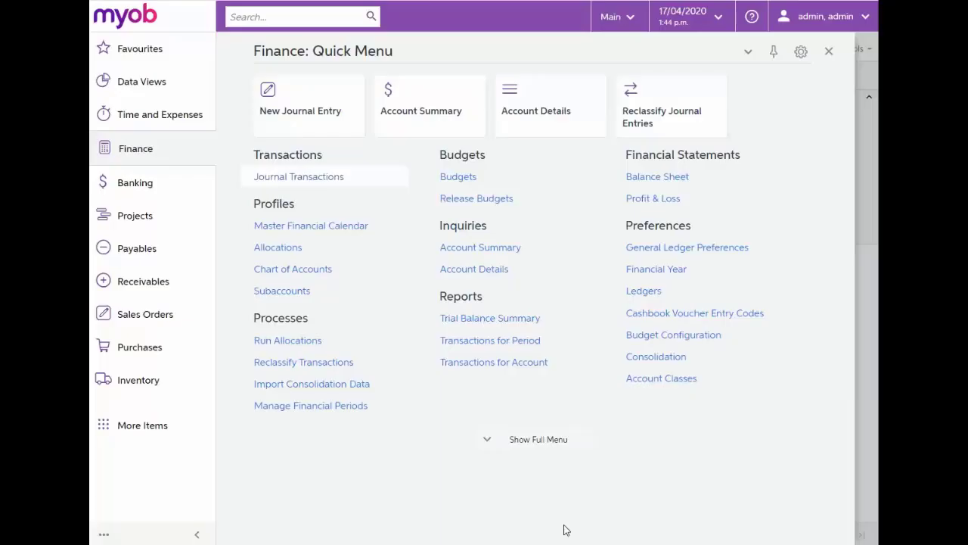
mouse_move(430, 472)
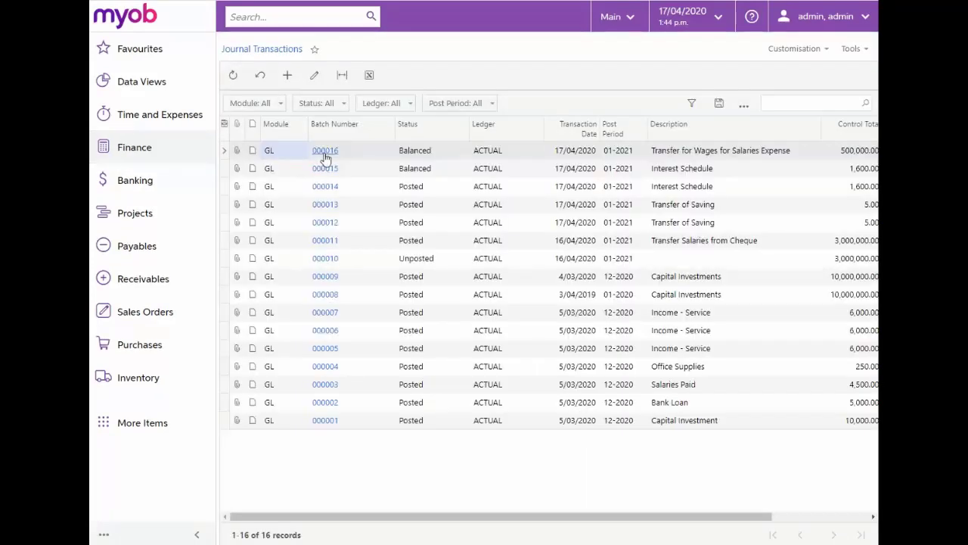
click(326, 150)
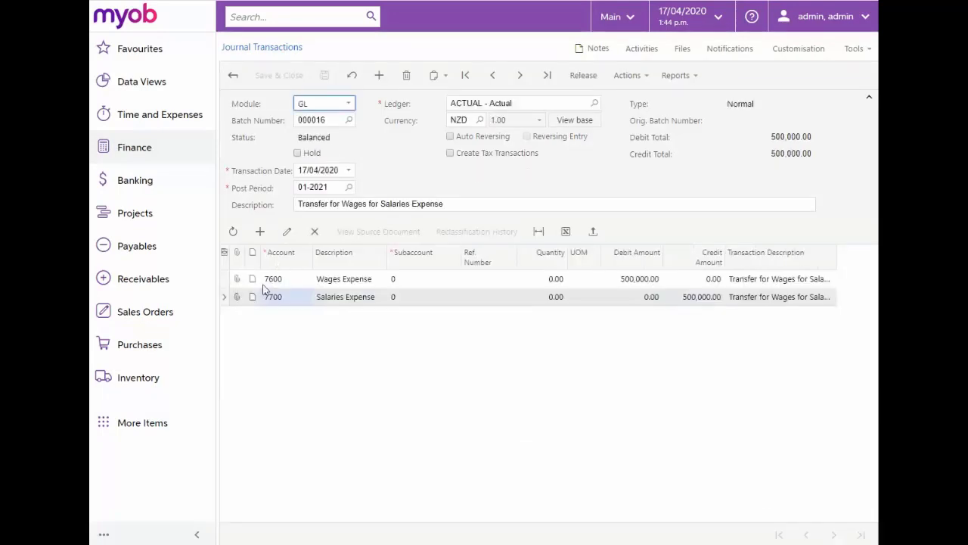
mouse_move(276, 286)
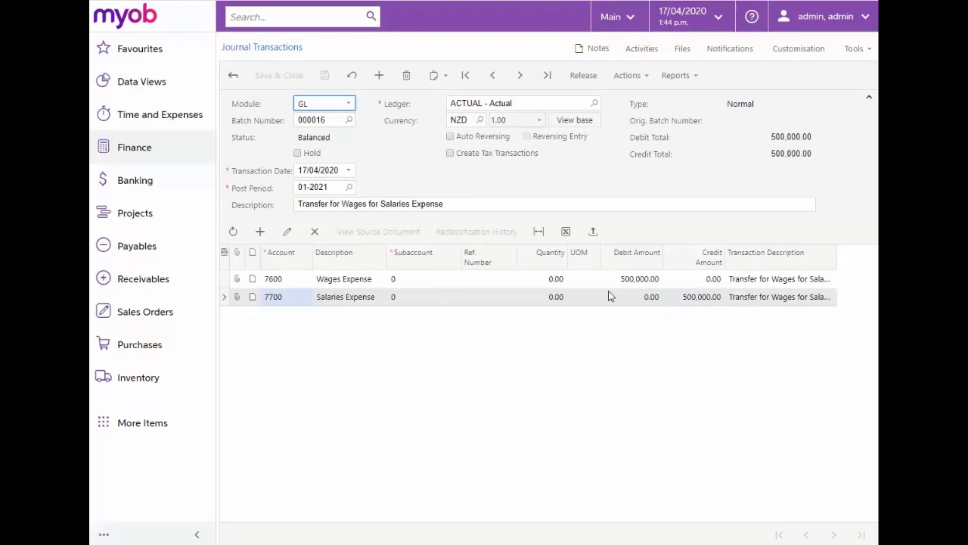
mouse_move(693, 302)
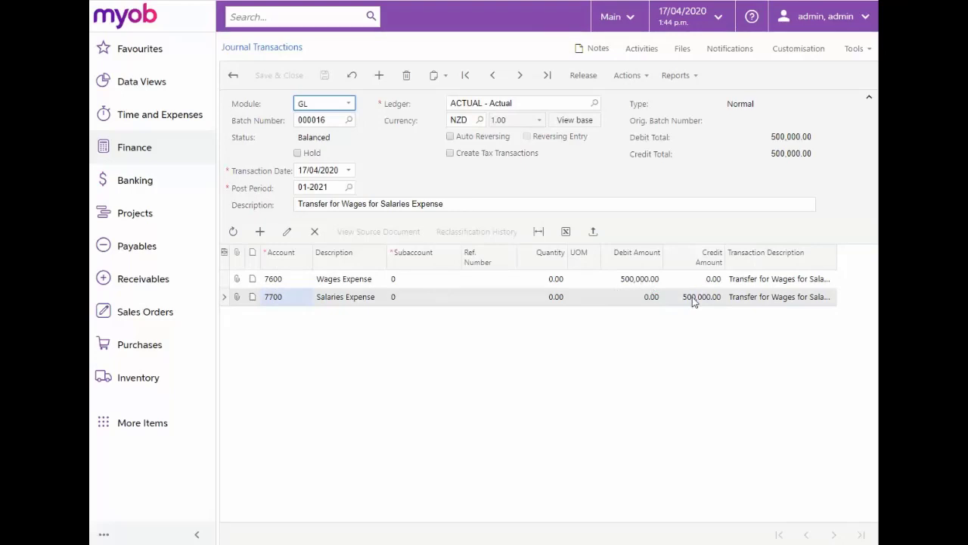
- Start a new GL journal batch from the journal batch list
click(233, 76)
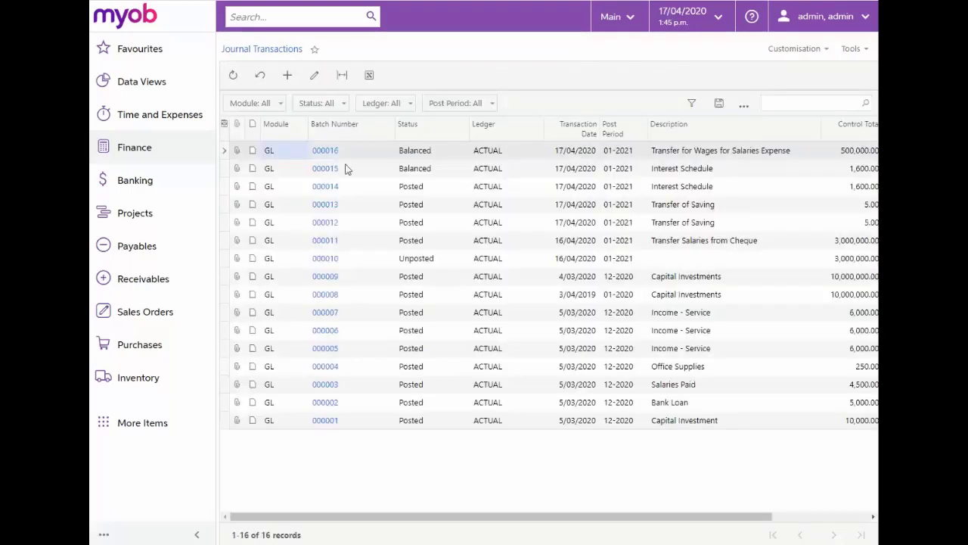
click(288, 75)
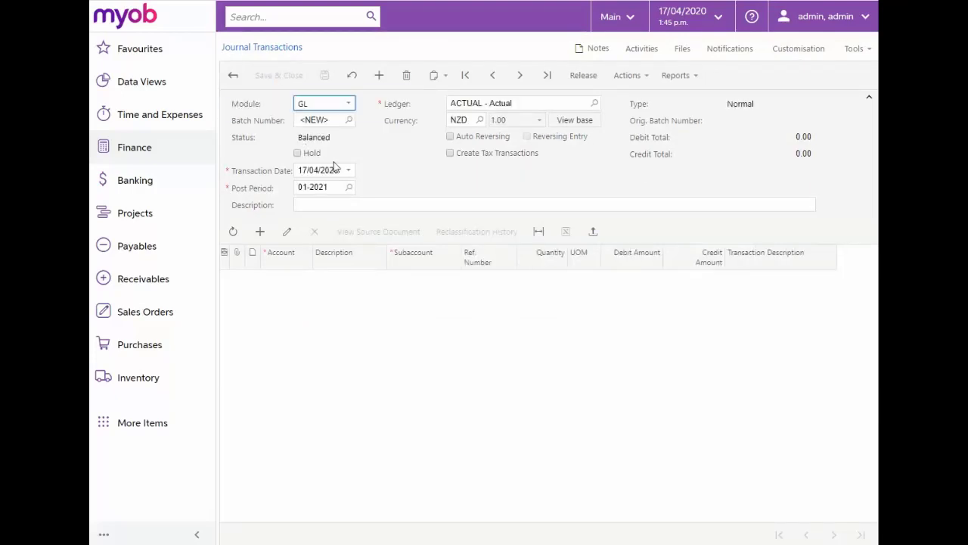
mouse_move(362, 131)
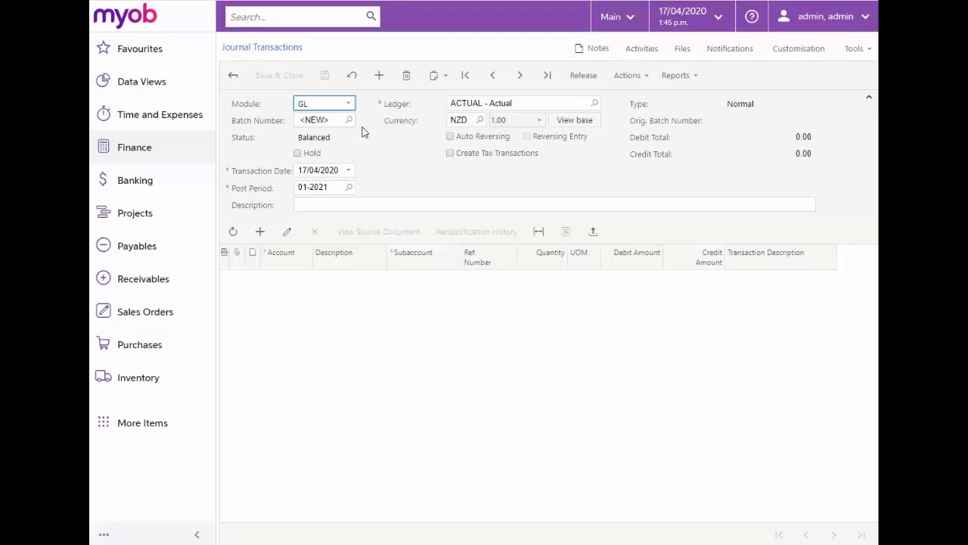
mouse_move(355, 168)
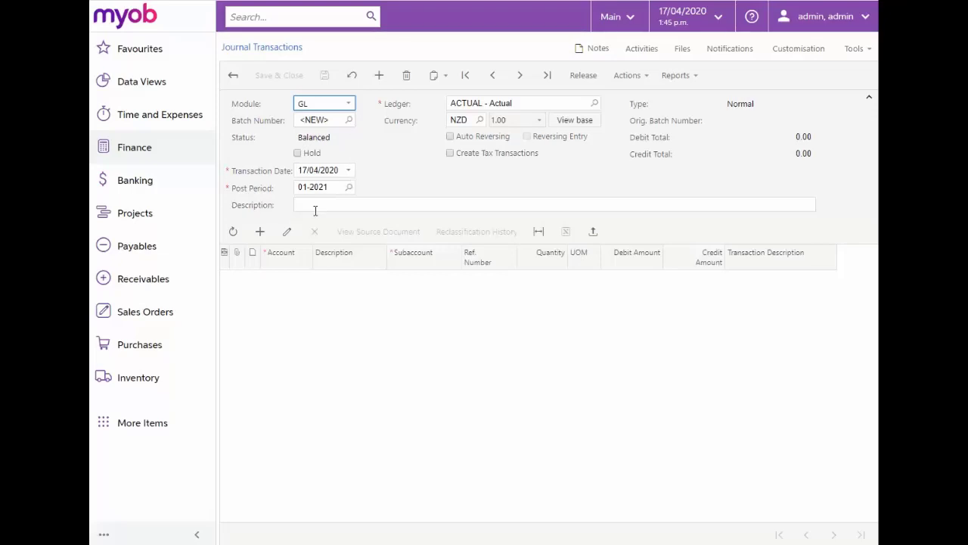
- Describe the batch as 'Transfer of Wages from Salaries Expense' and check its ledger
click(552, 205)
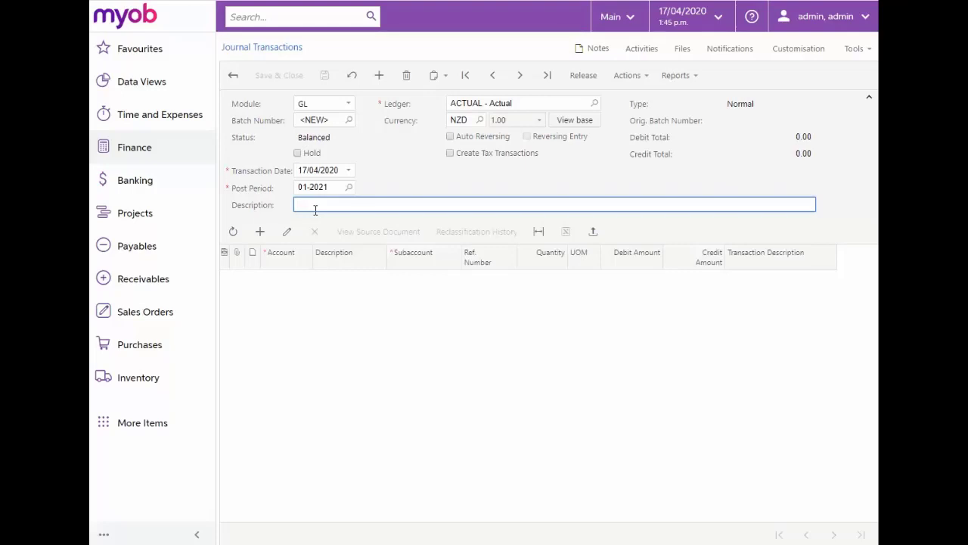
text(Trans)
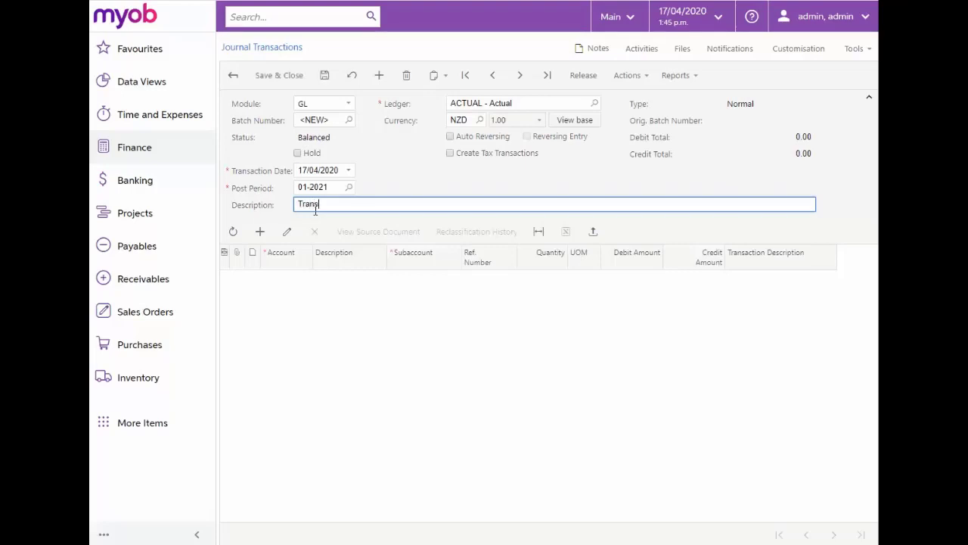
text(fer of Wages from S)
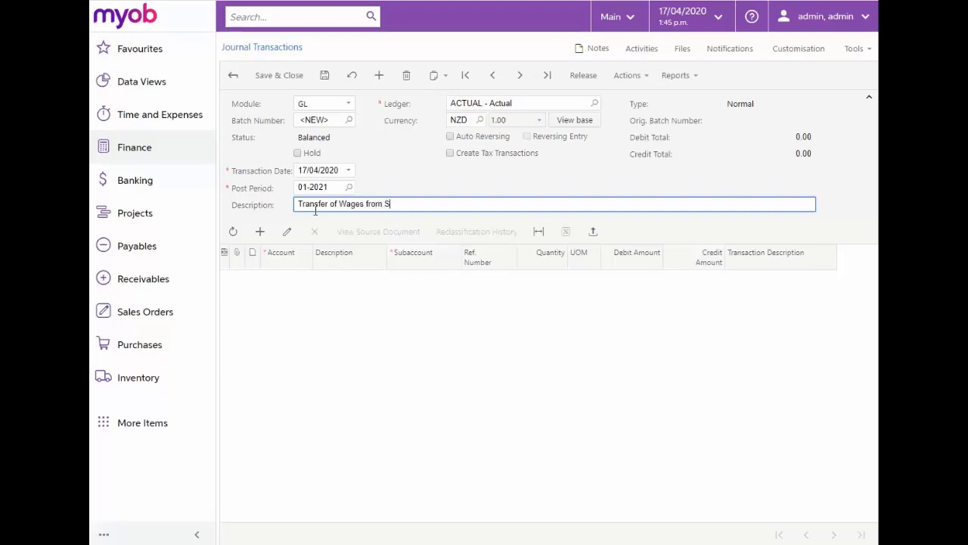
text(alaries Expense)
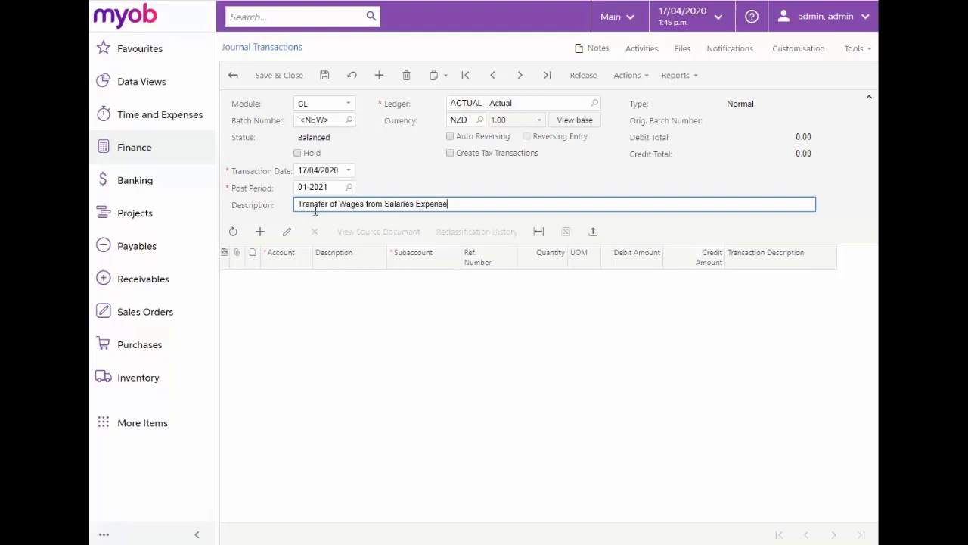
click(522, 103)
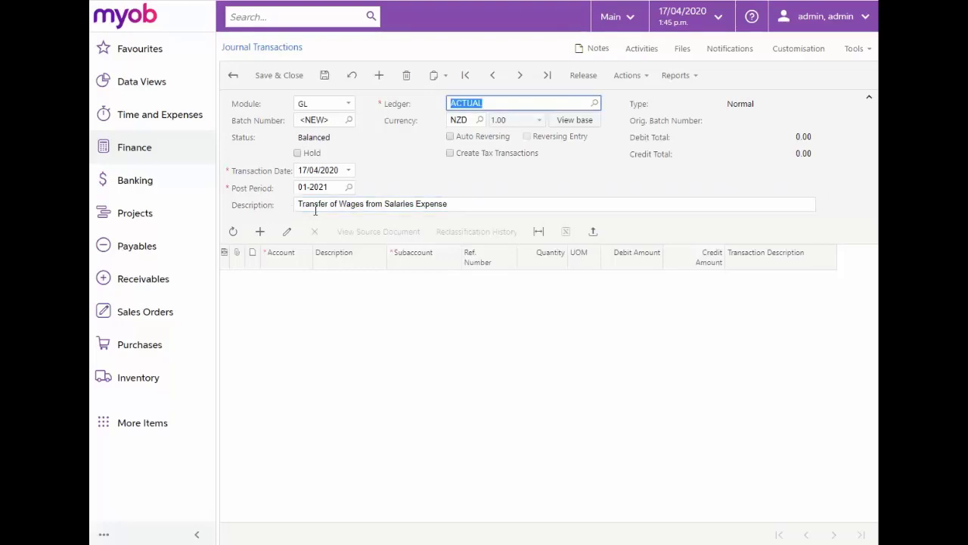
mouse_move(315, 231)
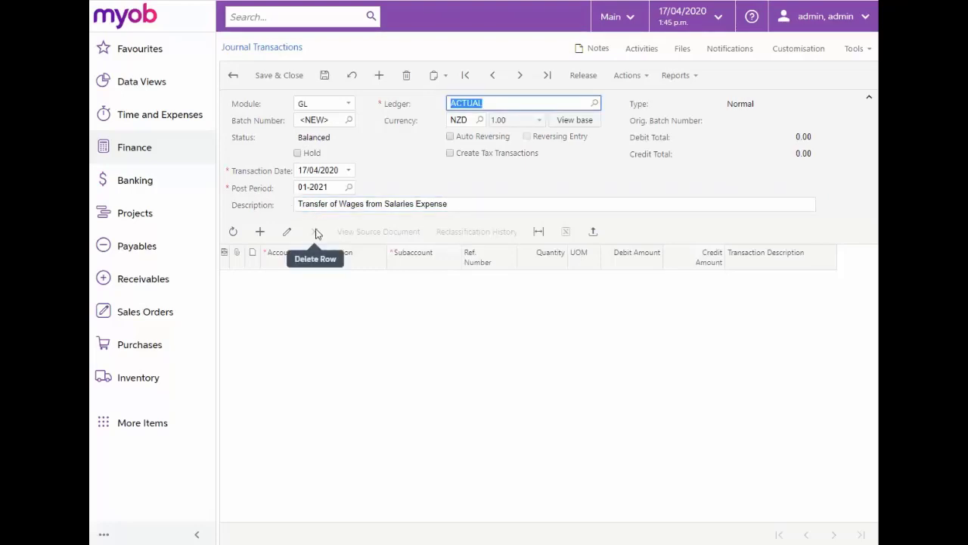
mouse_move(381, 288)
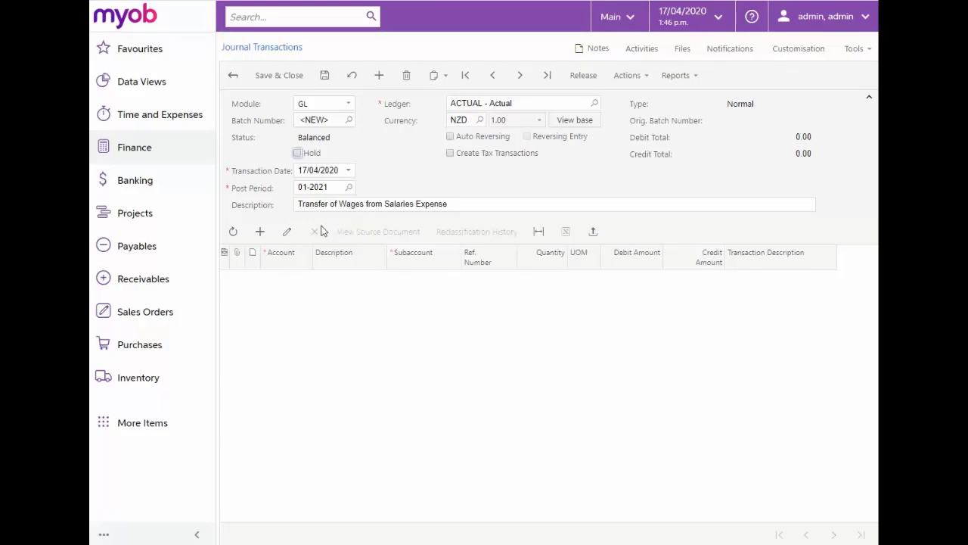
mouse_move(315, 232)
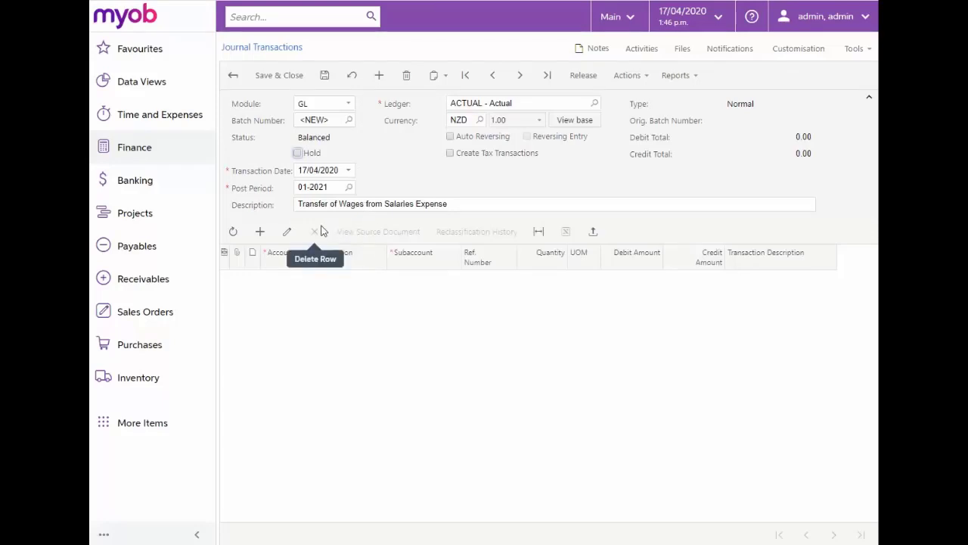
mouse_move(253, 251)
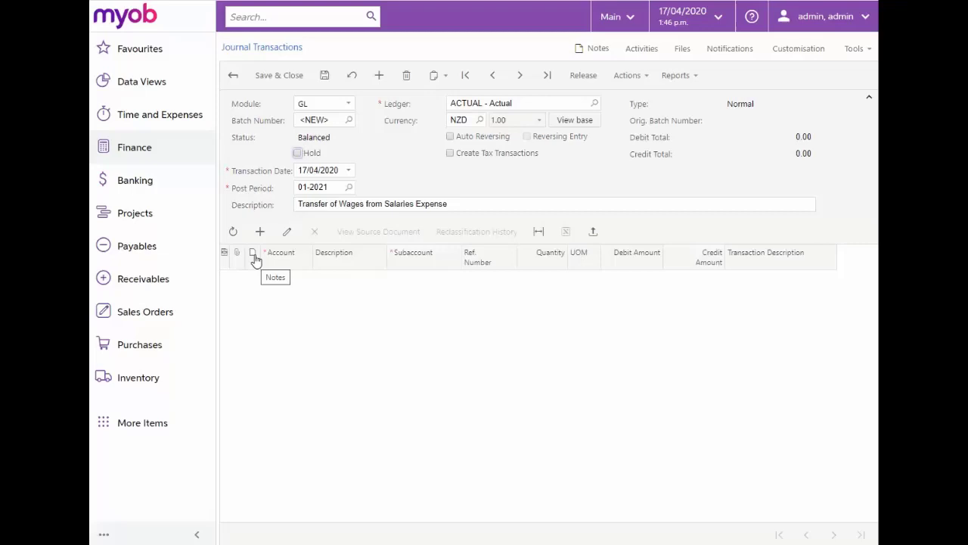
- Add a line debiting 500,000.00 to account 7600 Wages Expense
click(261, 231)
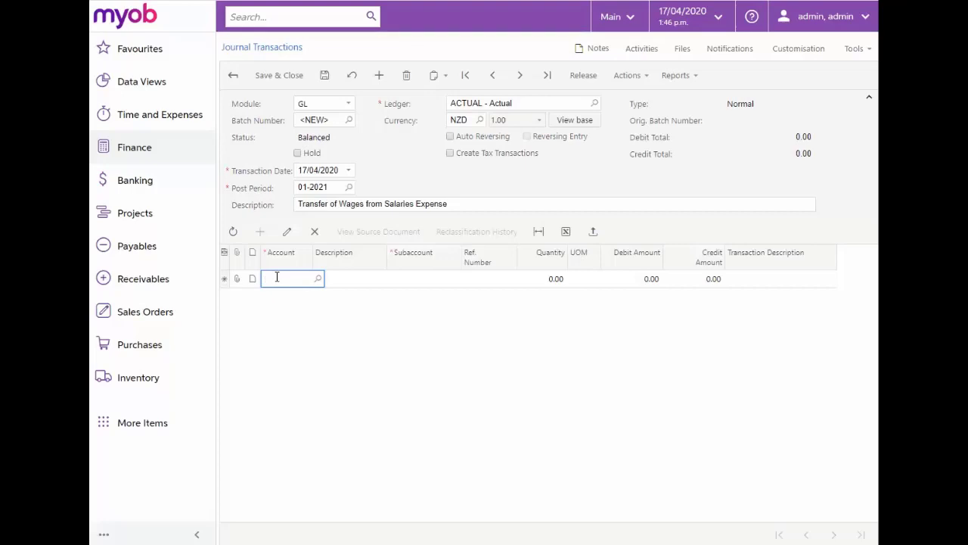
text(7600)
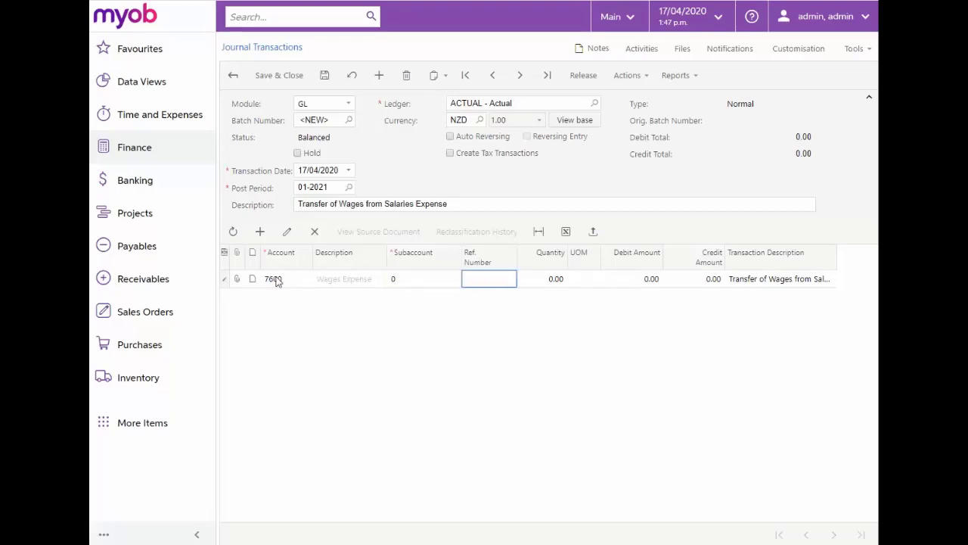
click(590, 278)
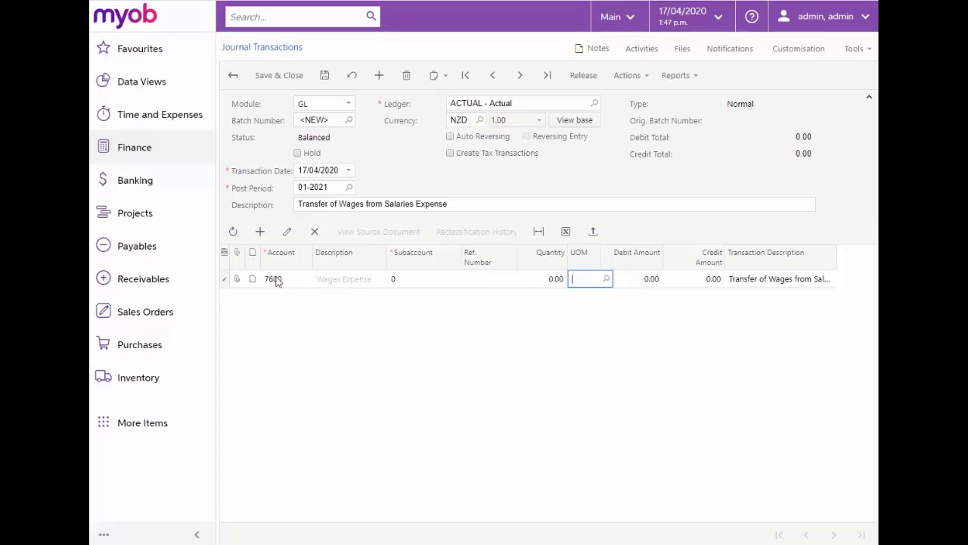
text(500,00)
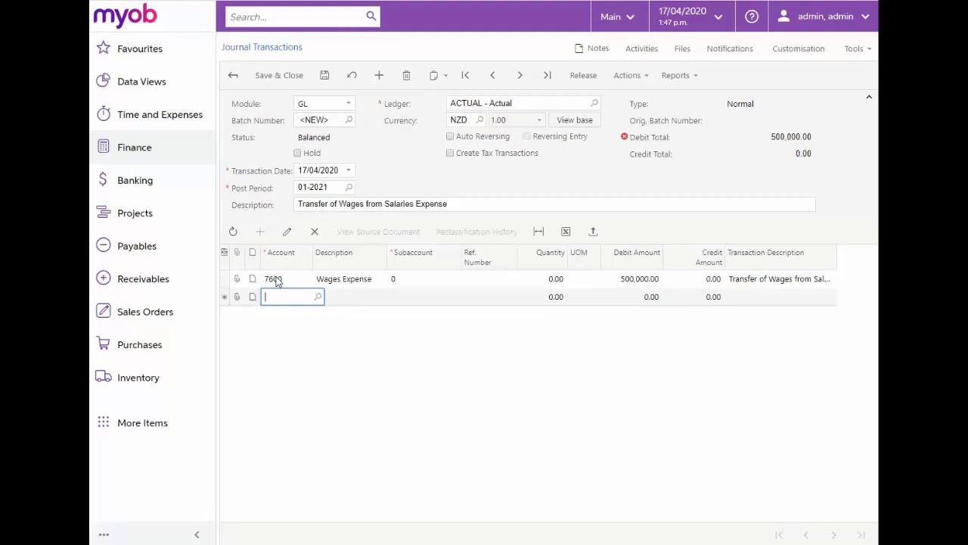
- Add a line crediting 500,000.00 to account 7700 Salaries Expense, balancing the batch
text(7700)
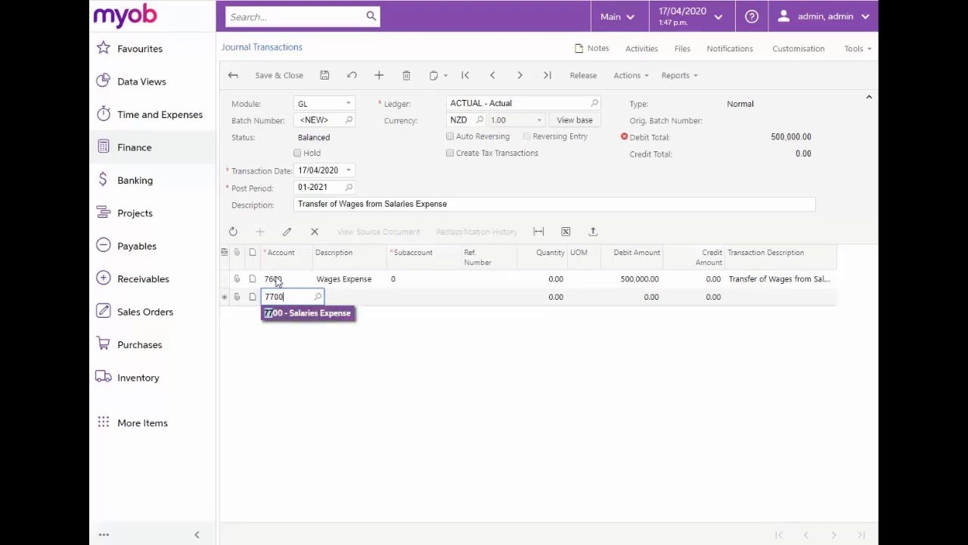
click(307, 312)
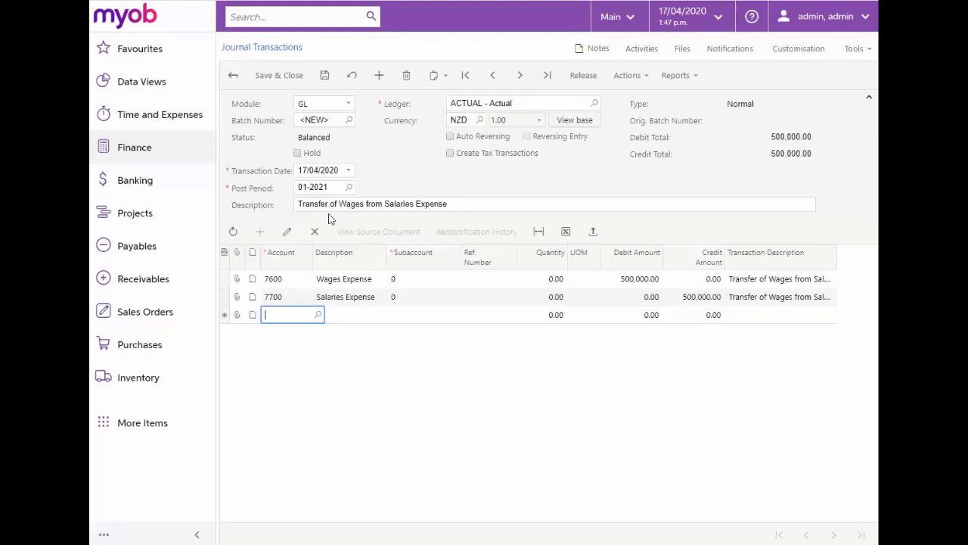
mouse_move(336, 142)
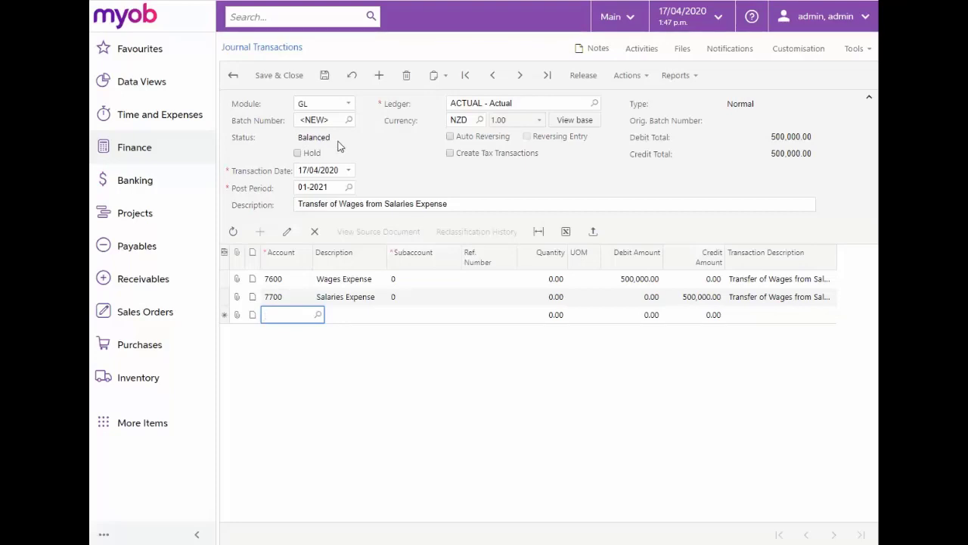
click(324, 75)
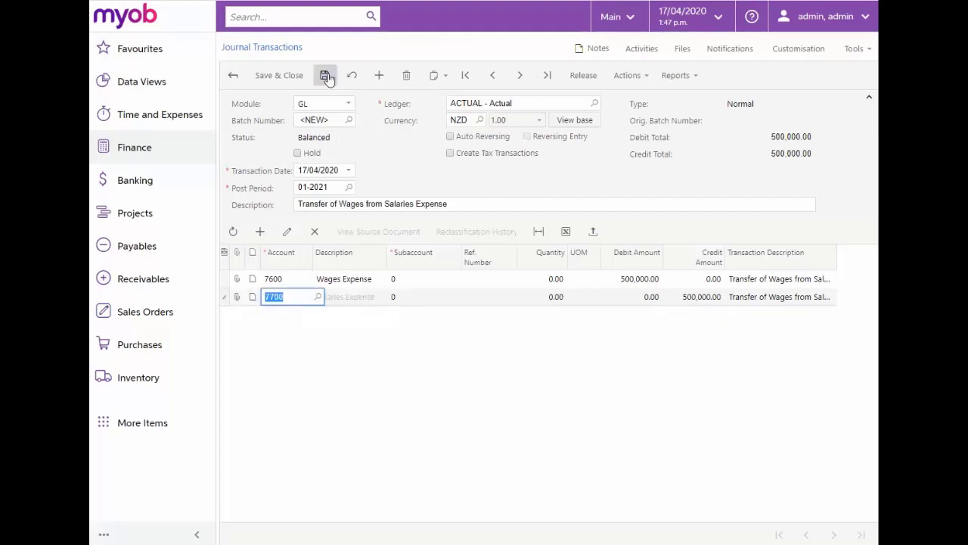
- Save and release the batch as 000017 so it posts, then return to the Finance menu
click(326, 76)
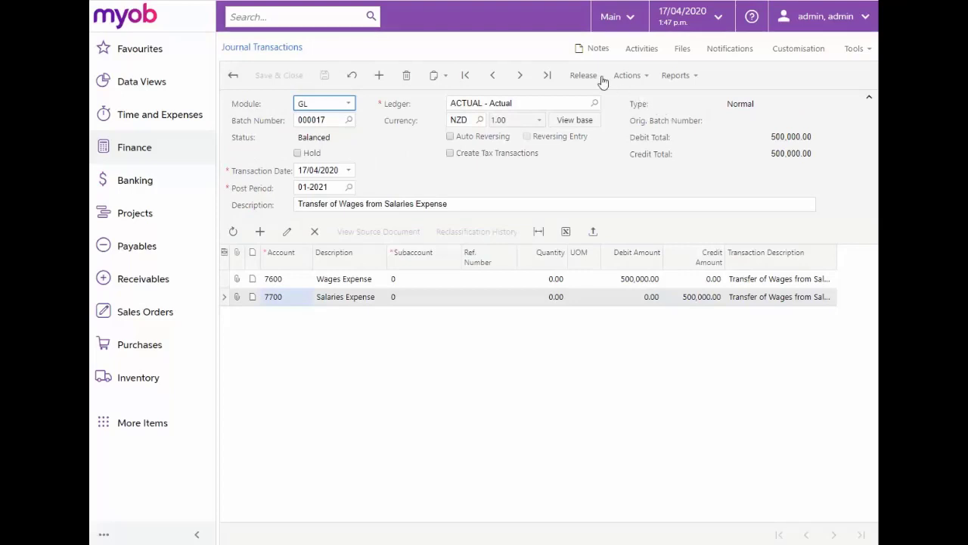
click(584, 76)
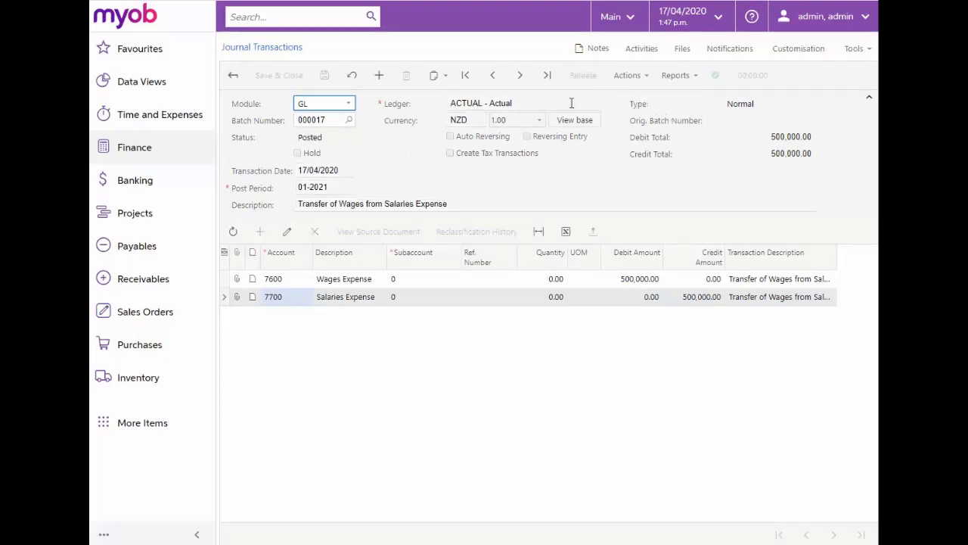
mouse_move(325, 148)
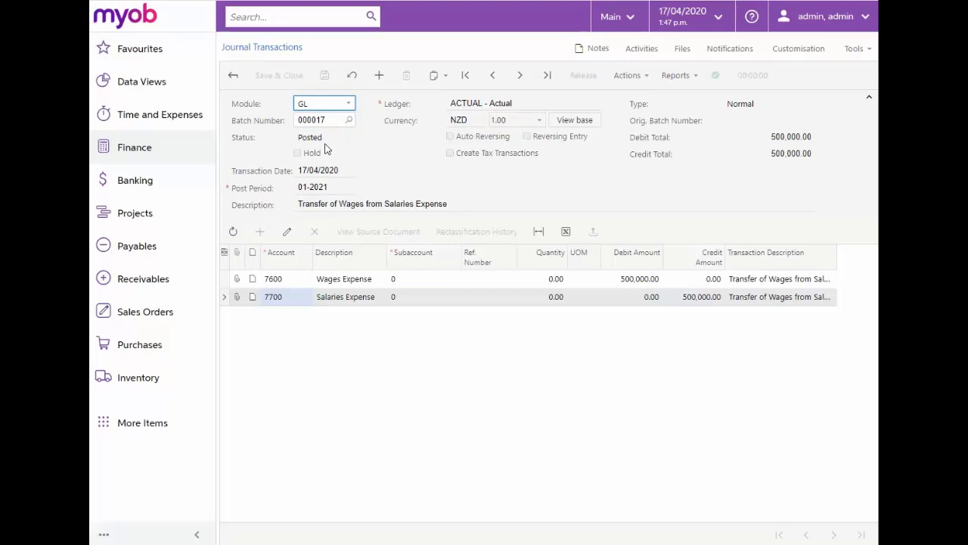
mouse_move(163, 151)
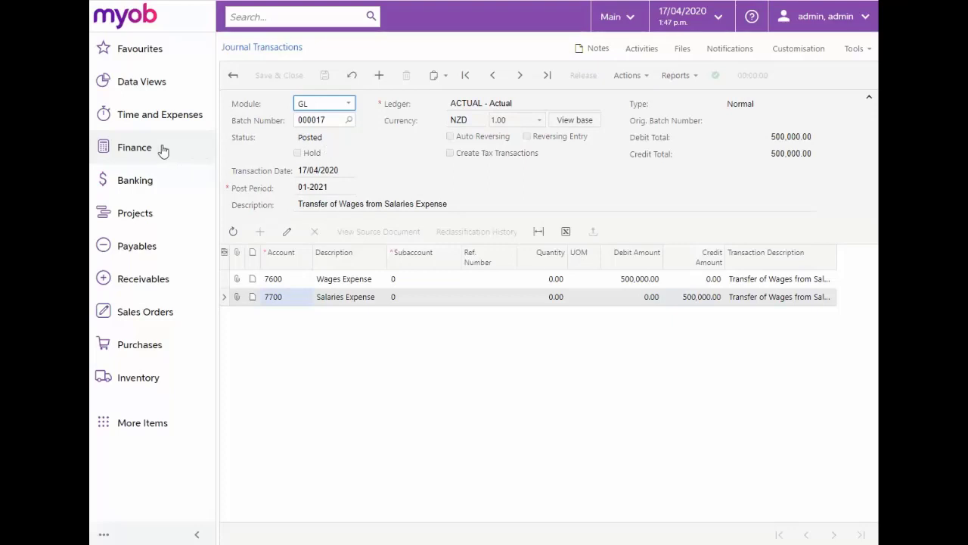
click(135, 148)
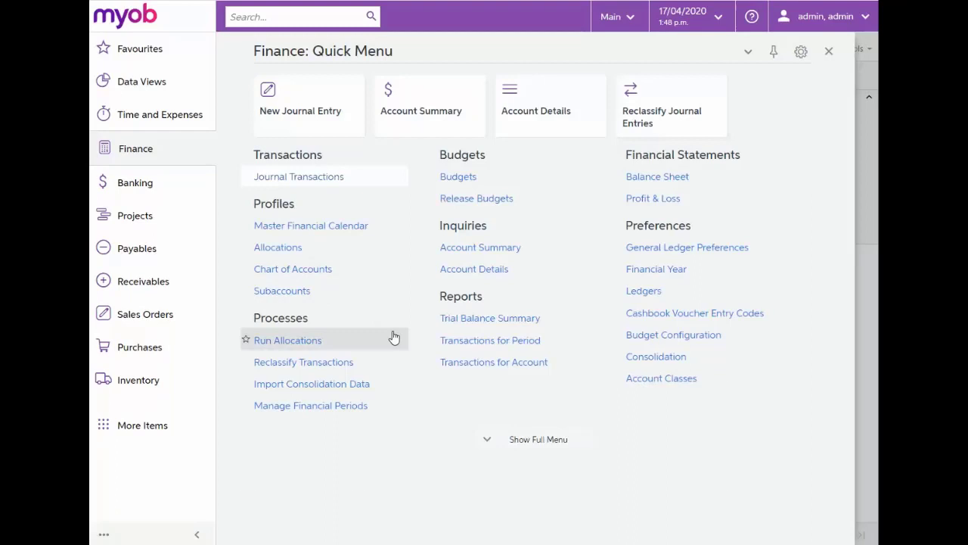
mouse_move(445, 449)
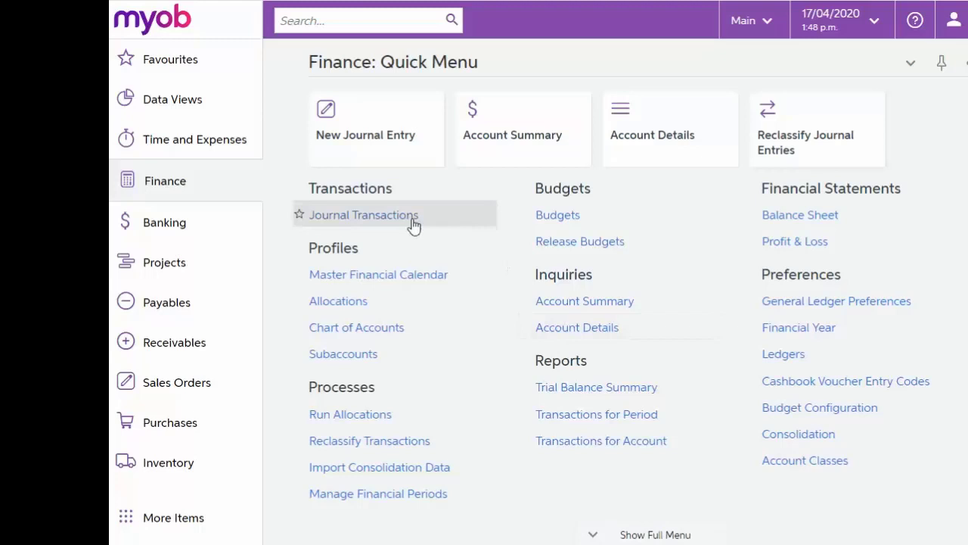
- Reopen posted batch 000017 from the Journal Transactions list for reversal
click(363, 215)
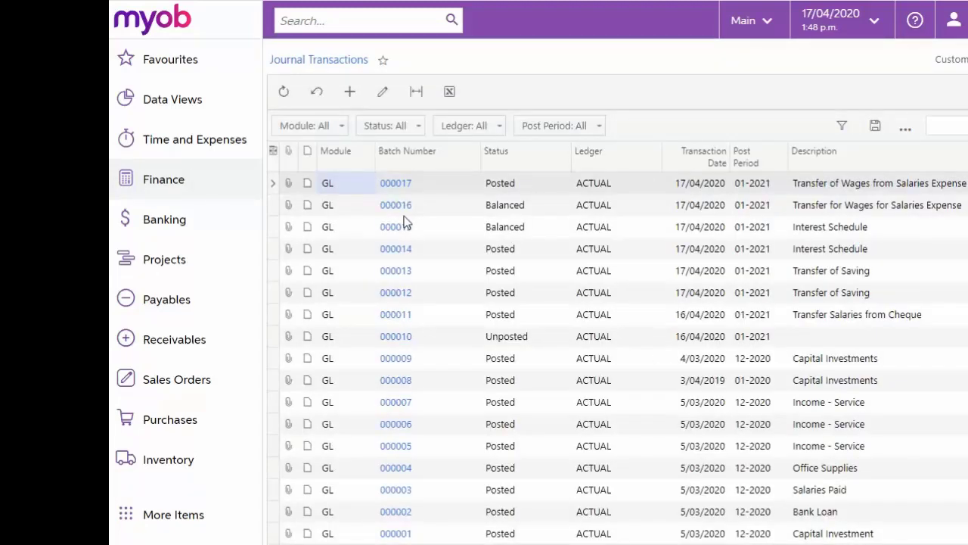
click(397, 181)
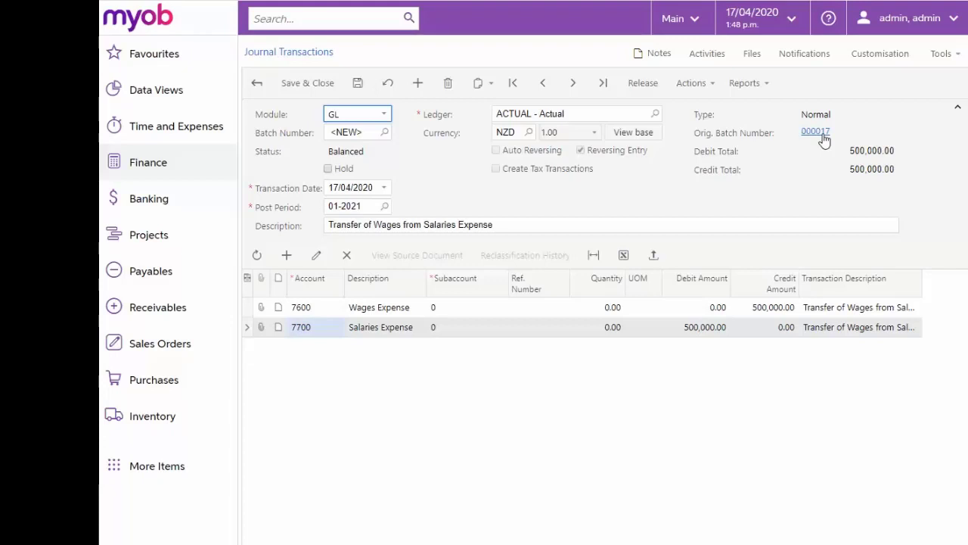
mouse_move(760, 200)
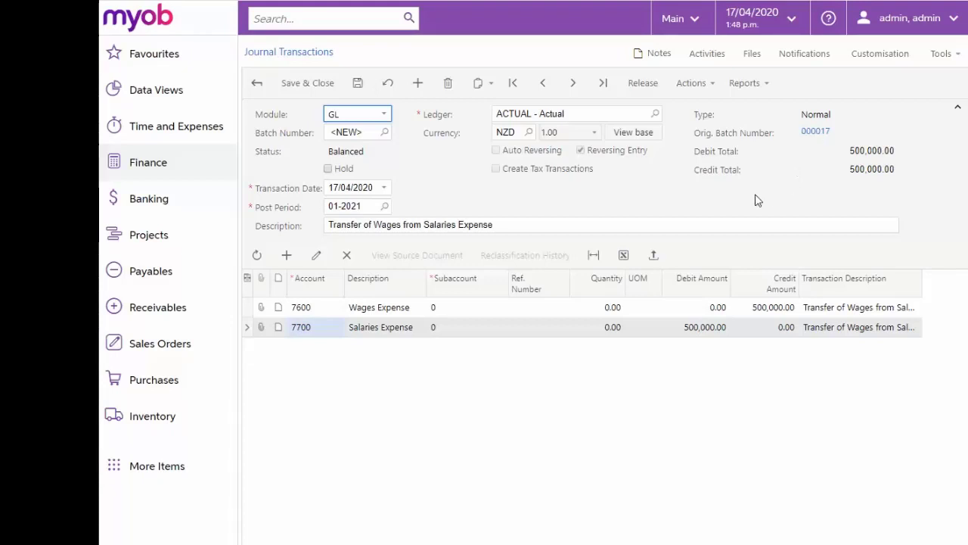
- Release the reversing batch as 000018 and view original batch 000017
click(643, 81)
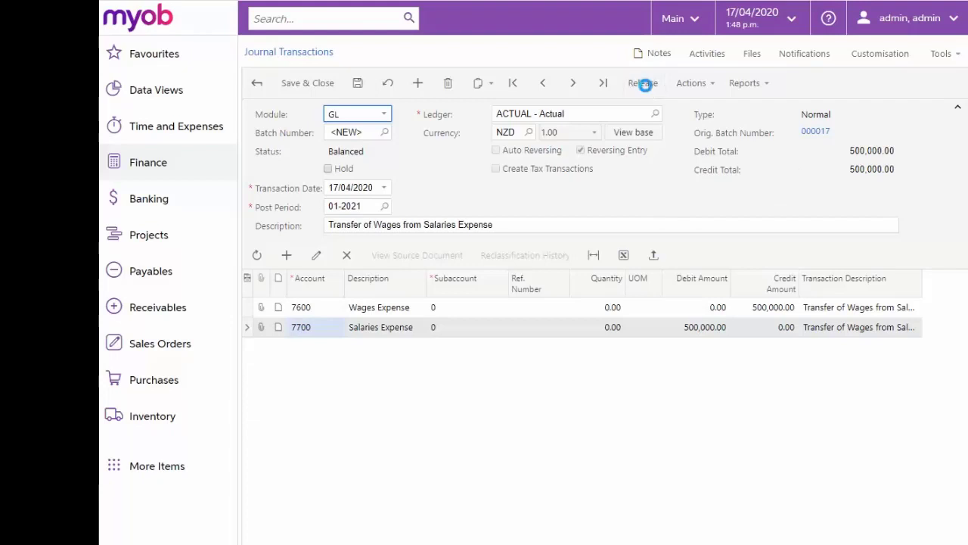
click(643, 82)
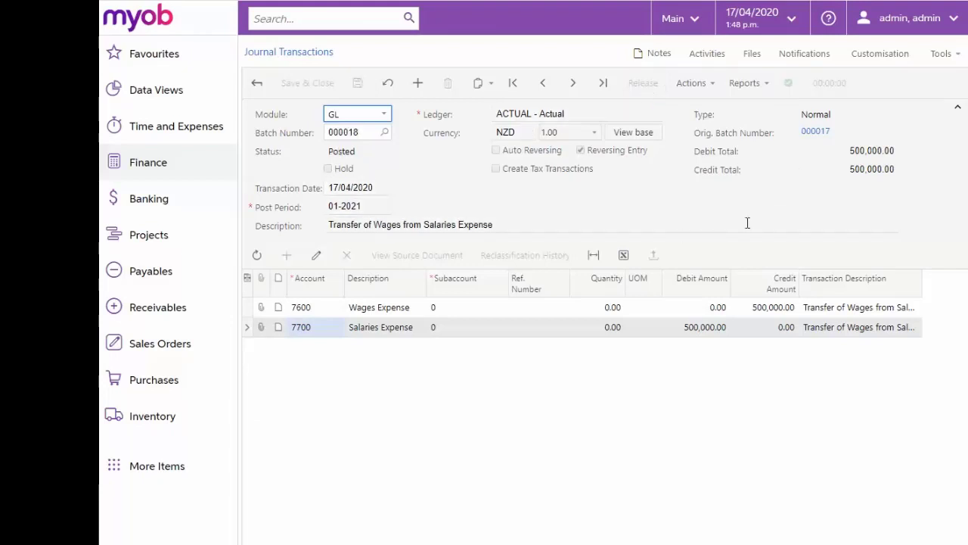
click(816, 130)
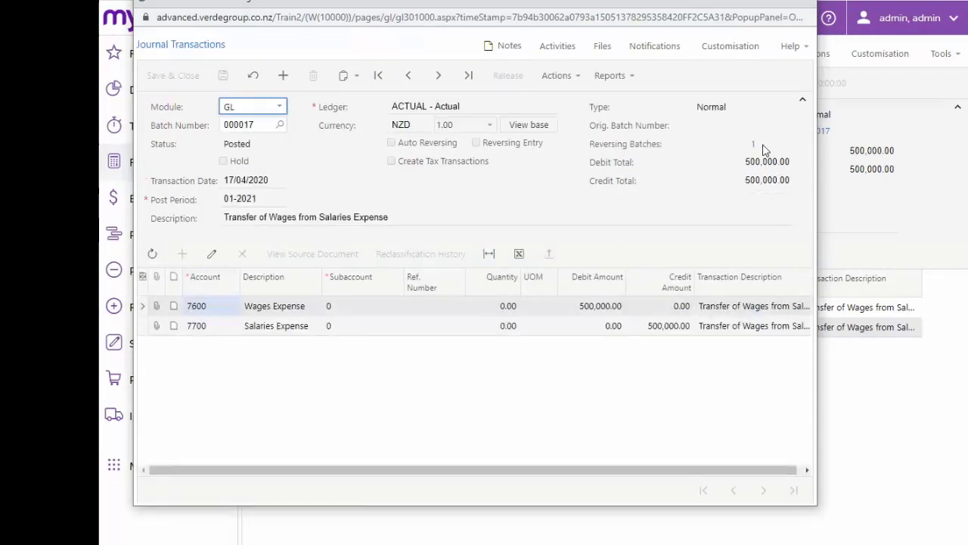
mouse_move(753, 145)
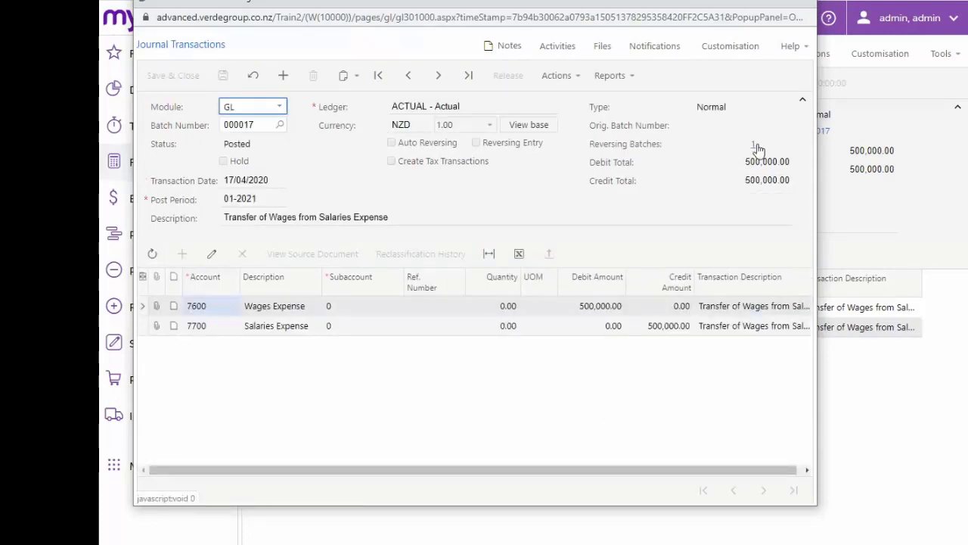